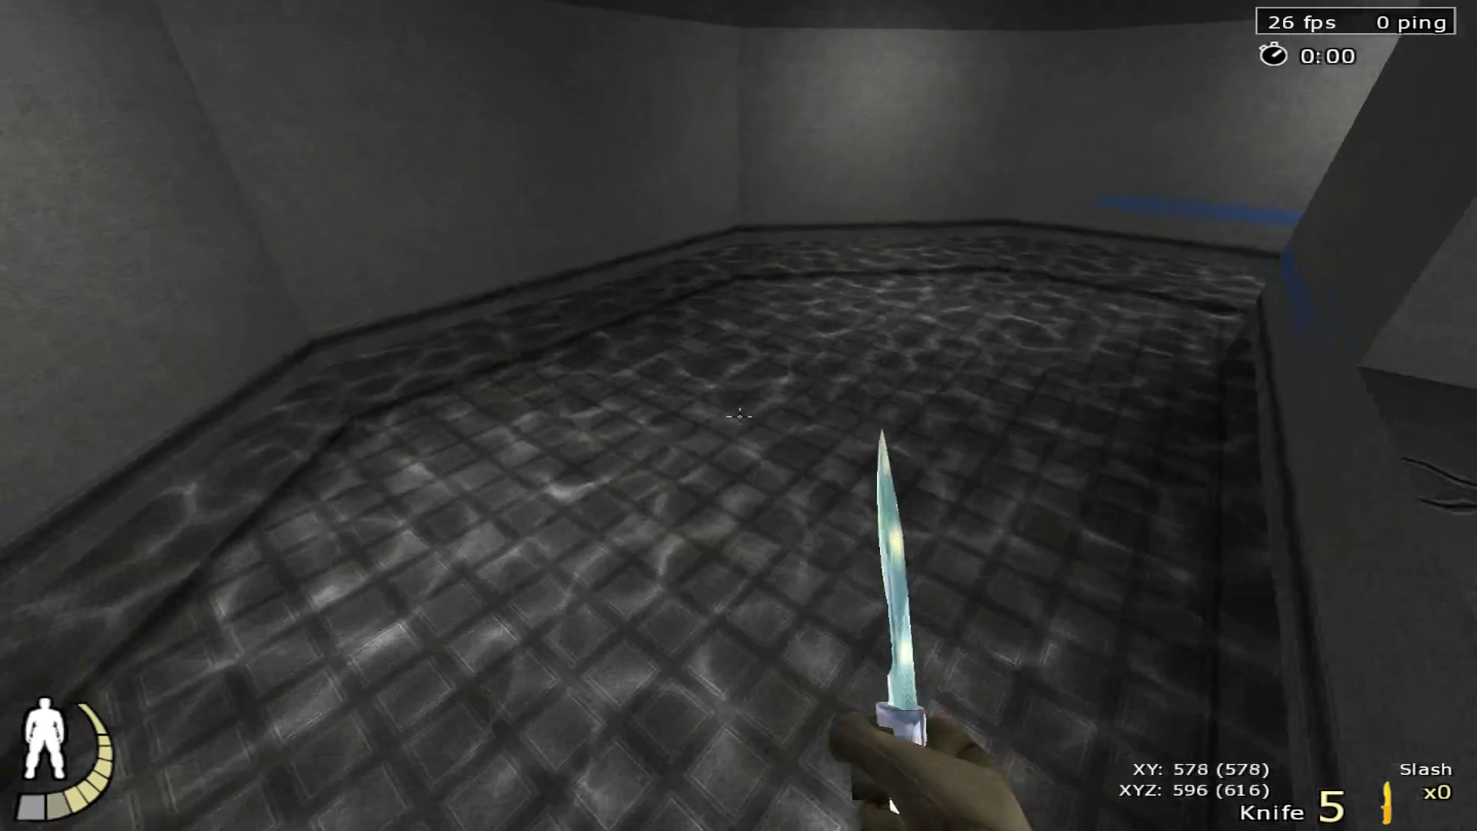
{"action": "mouse_move", "coordinate": [738, 416]}
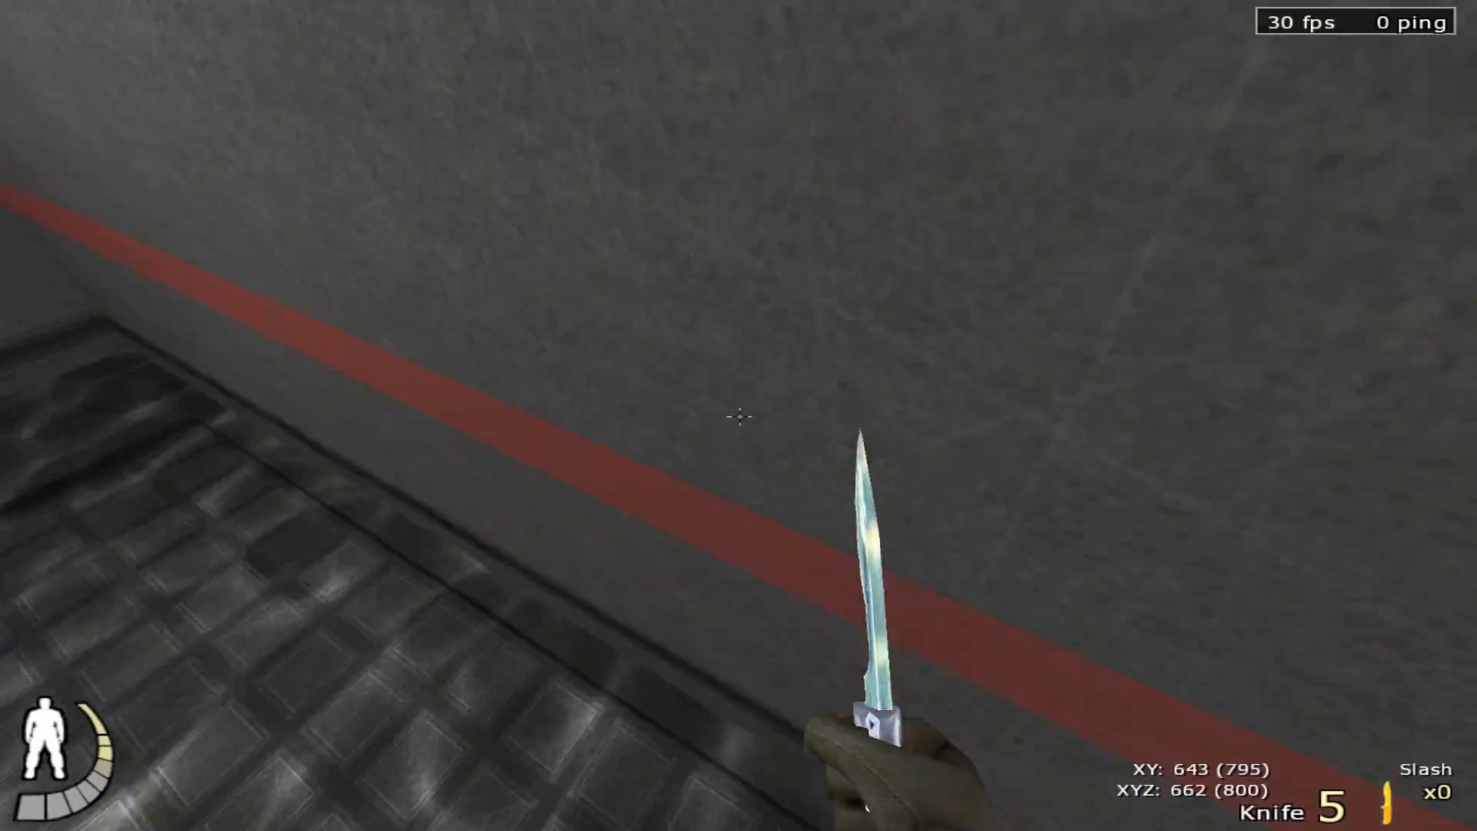
{"action": "mouse_move", "coordinate": [739, 416]}
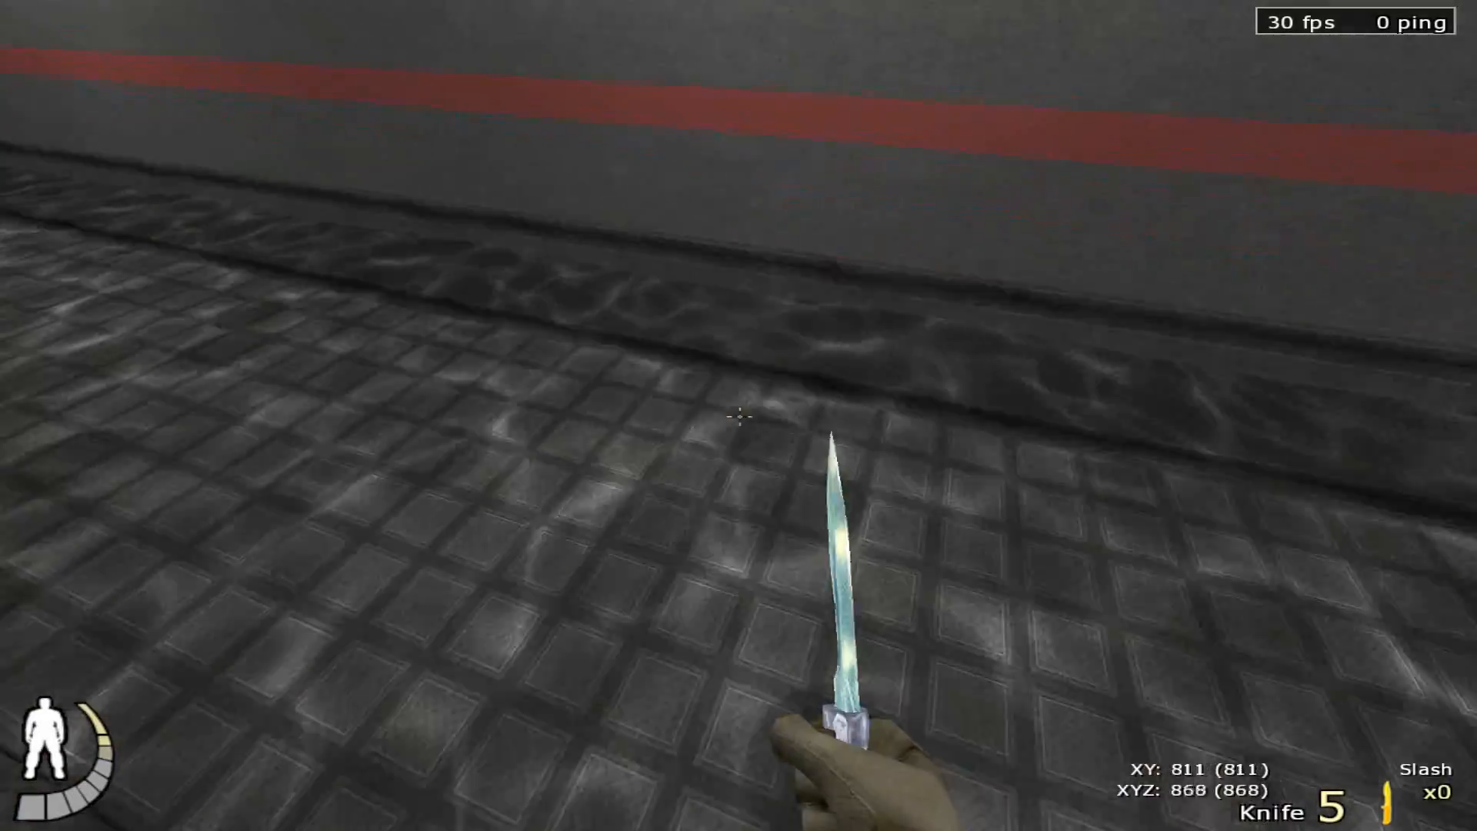